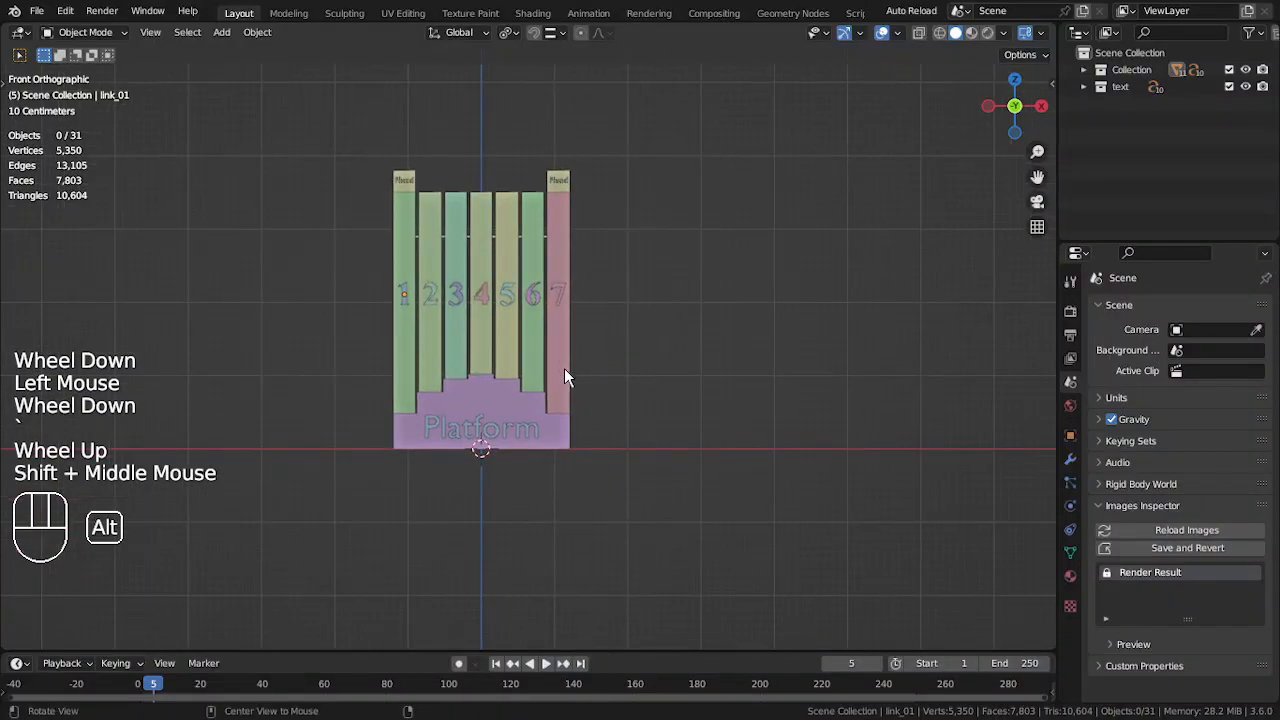
# Set Copy Rotation to Local Space / Local With Parent and parent the platform to its bone.
pyautogui.moveTo(564, 376); pyautogui.dragTo(656, 436)
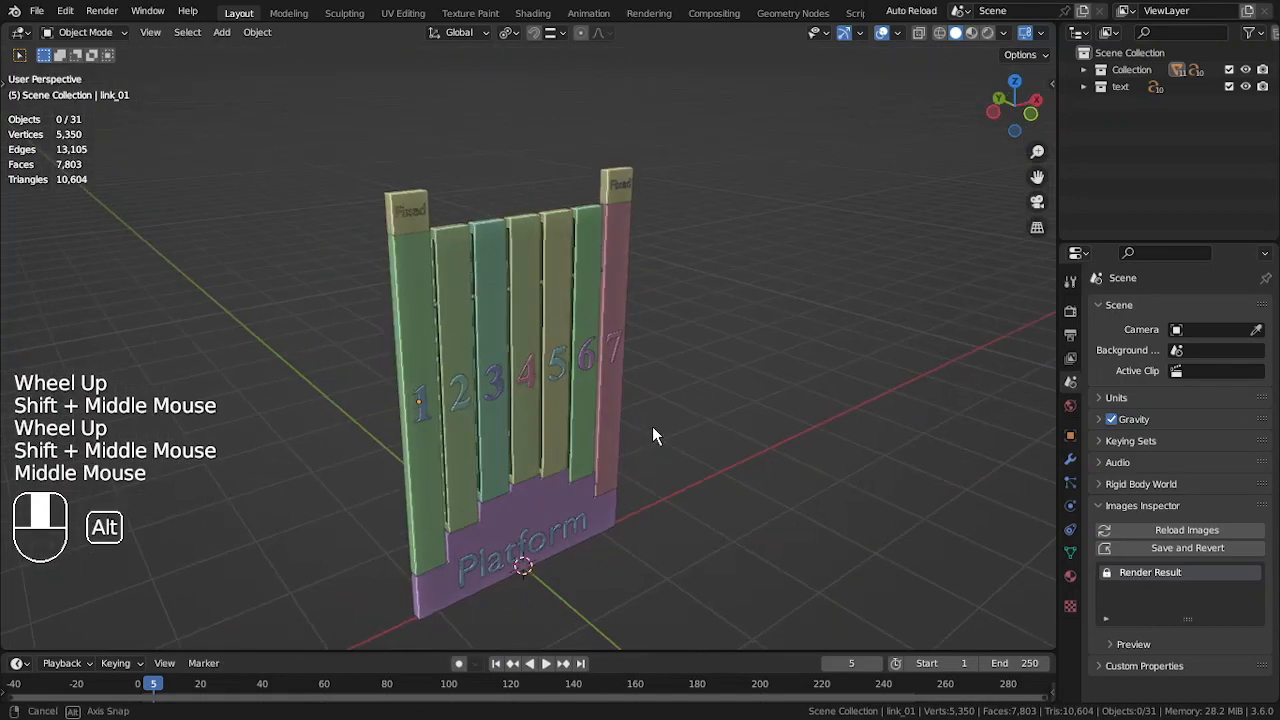
pyautogui.moveTo(656, 436); pyautogui.dragTo(450, 440)
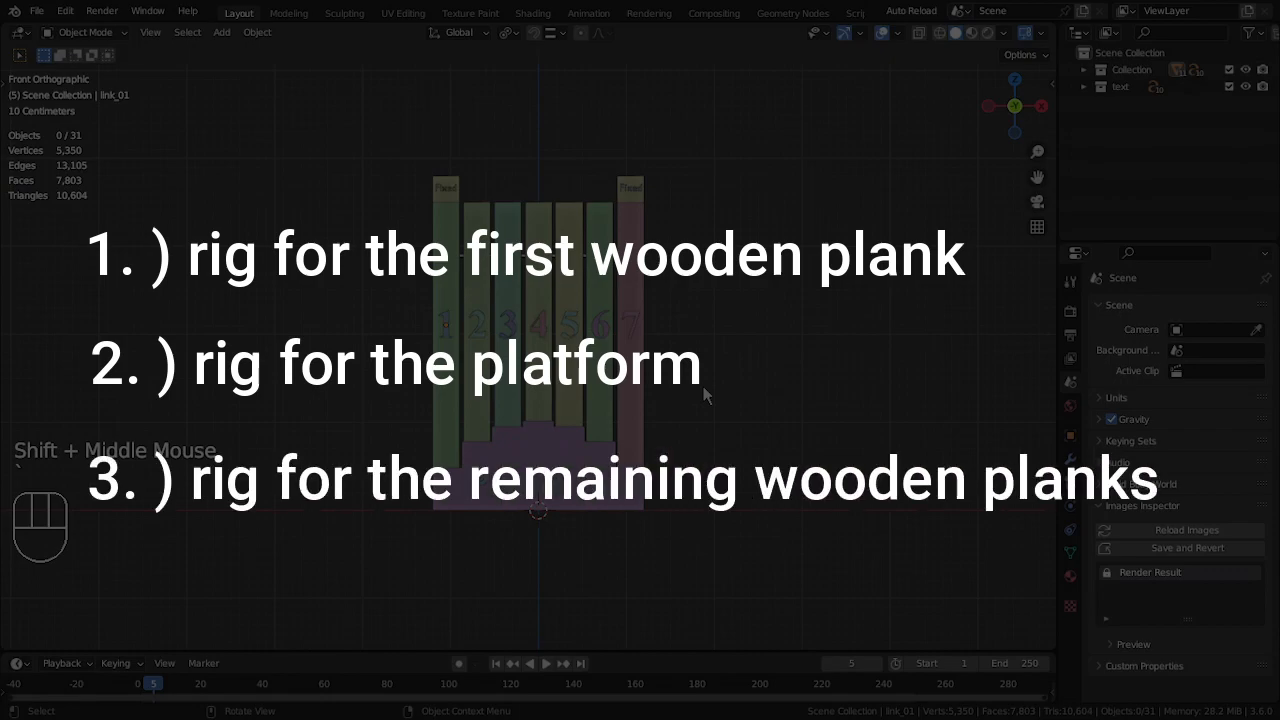
pyautogui.press('shift+a')
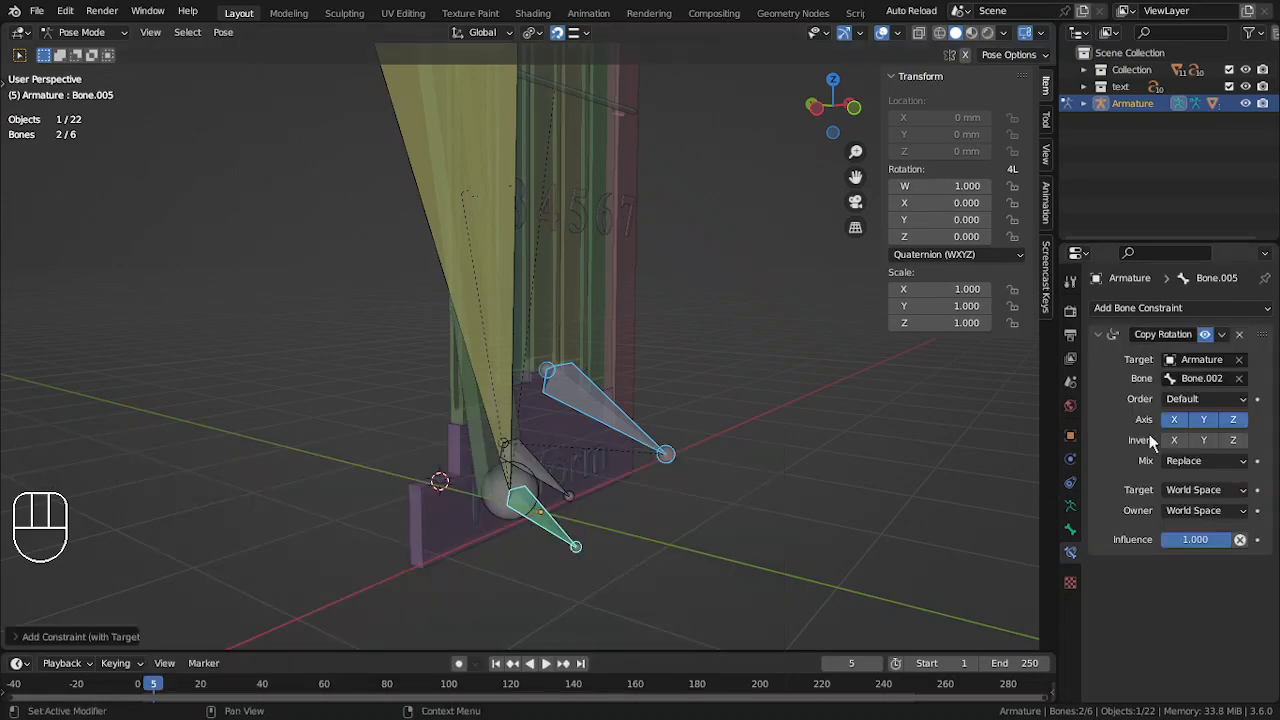
pyautogui.click(1200, 510)
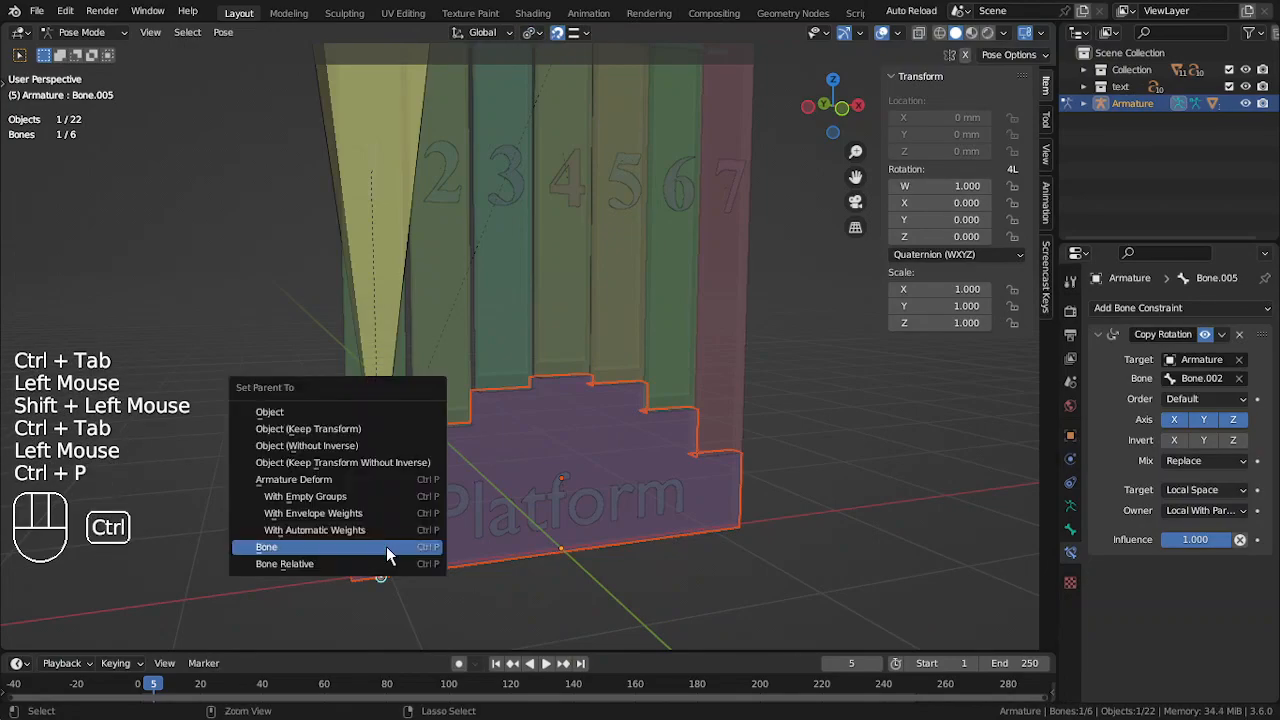
pyautogui.click(266, 546)
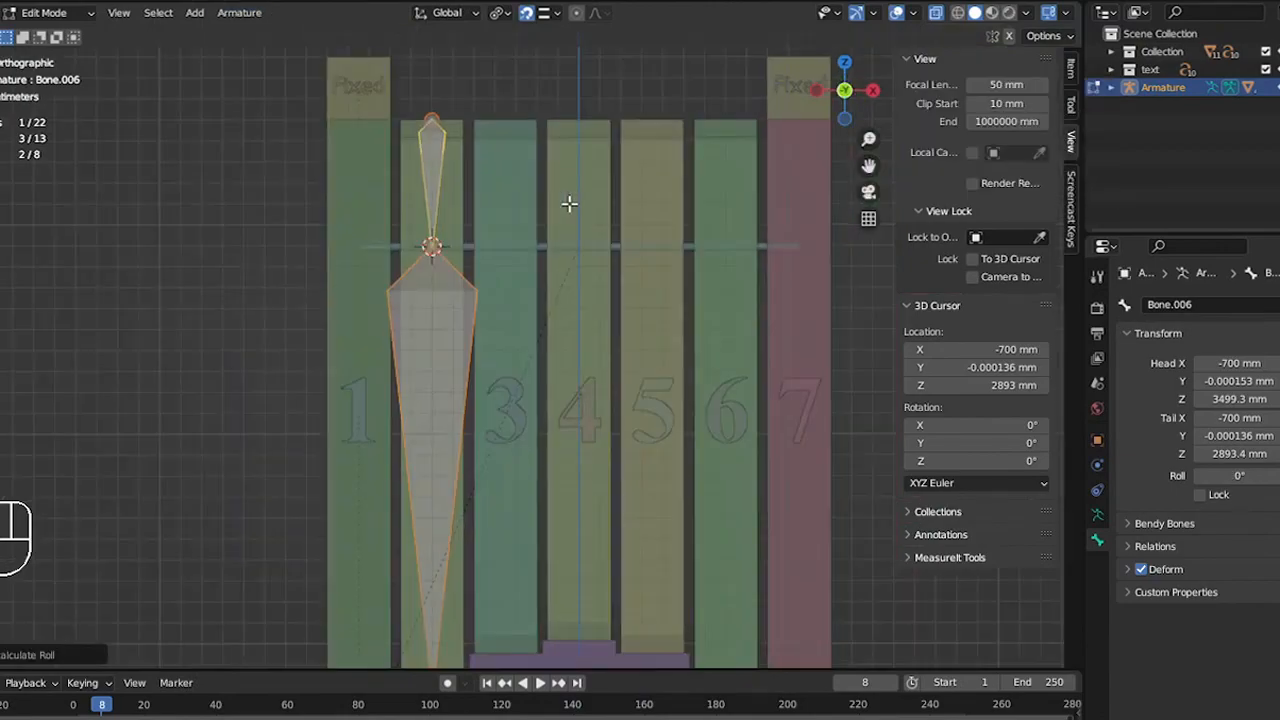
# Extrude new bones up to Bone.013 at the remaining planks' hinge positions.
pyautogui.press('ctrl+p')
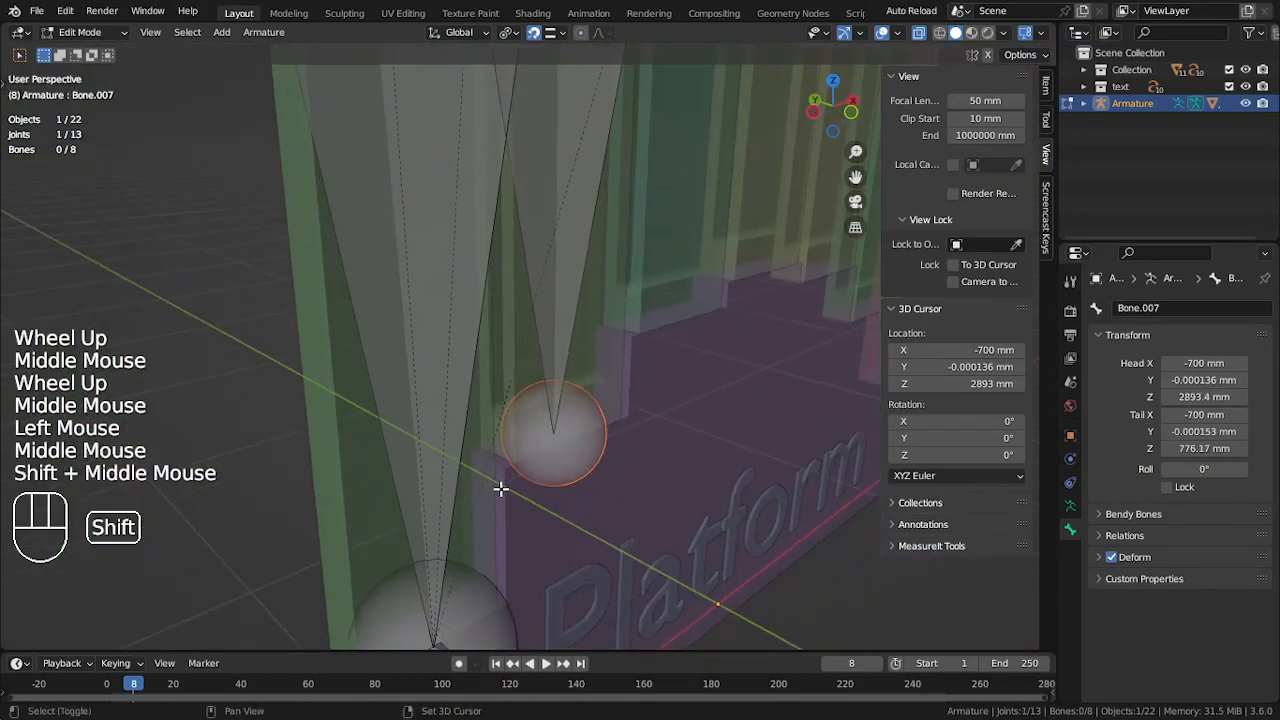
pyautogui.press('e')
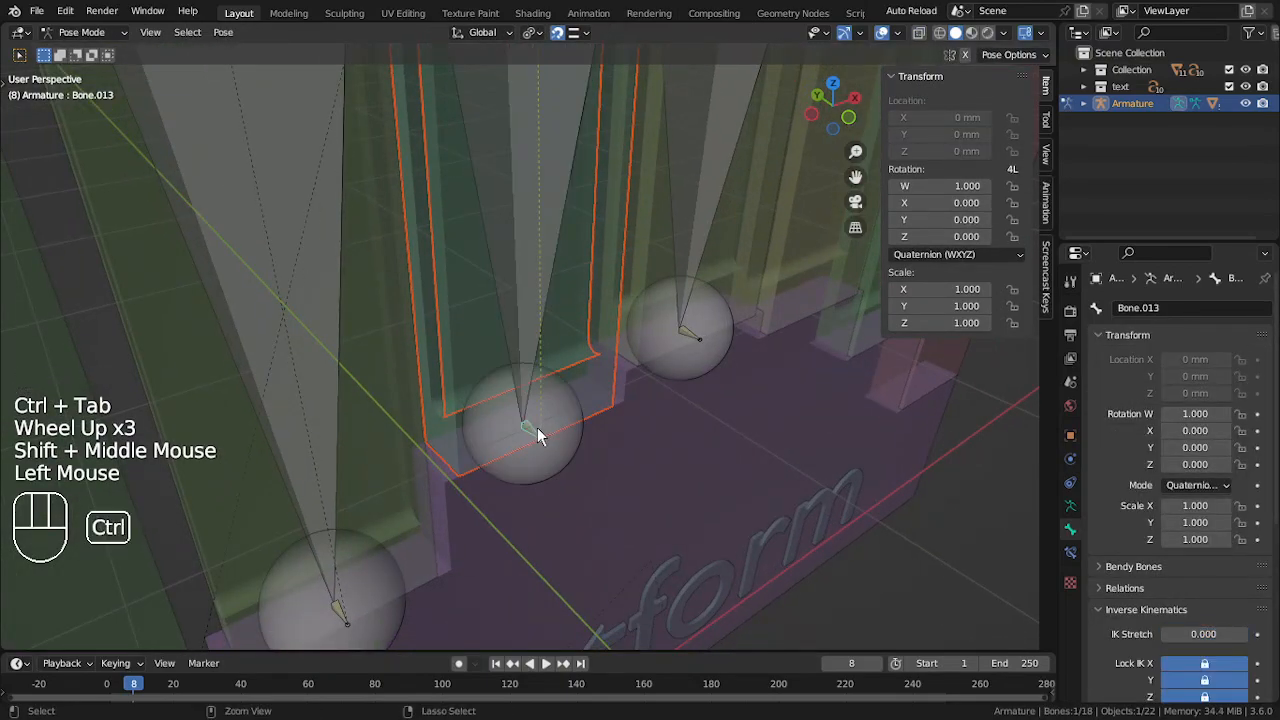
# In Pose Mode, parent the next wooden plank to its hinge bone Bone.017.
pyautogui.press('ctrl+tab')
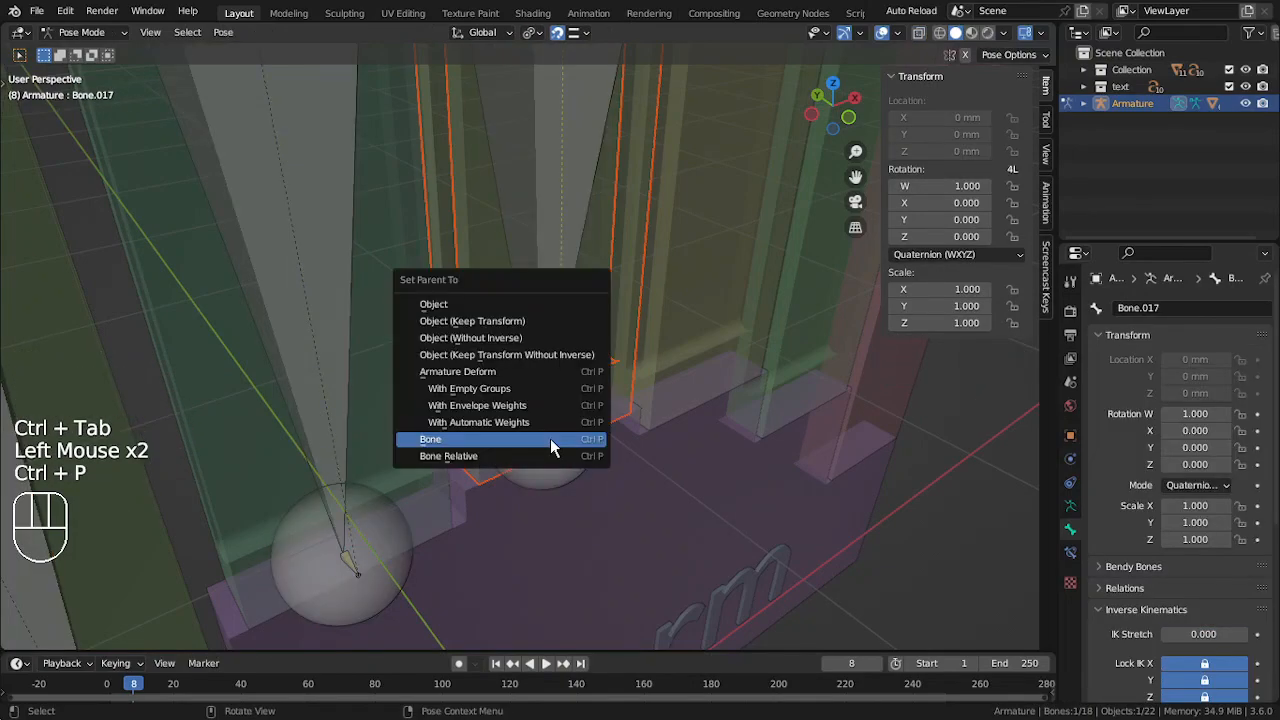
pyautogui.click(430, 440)
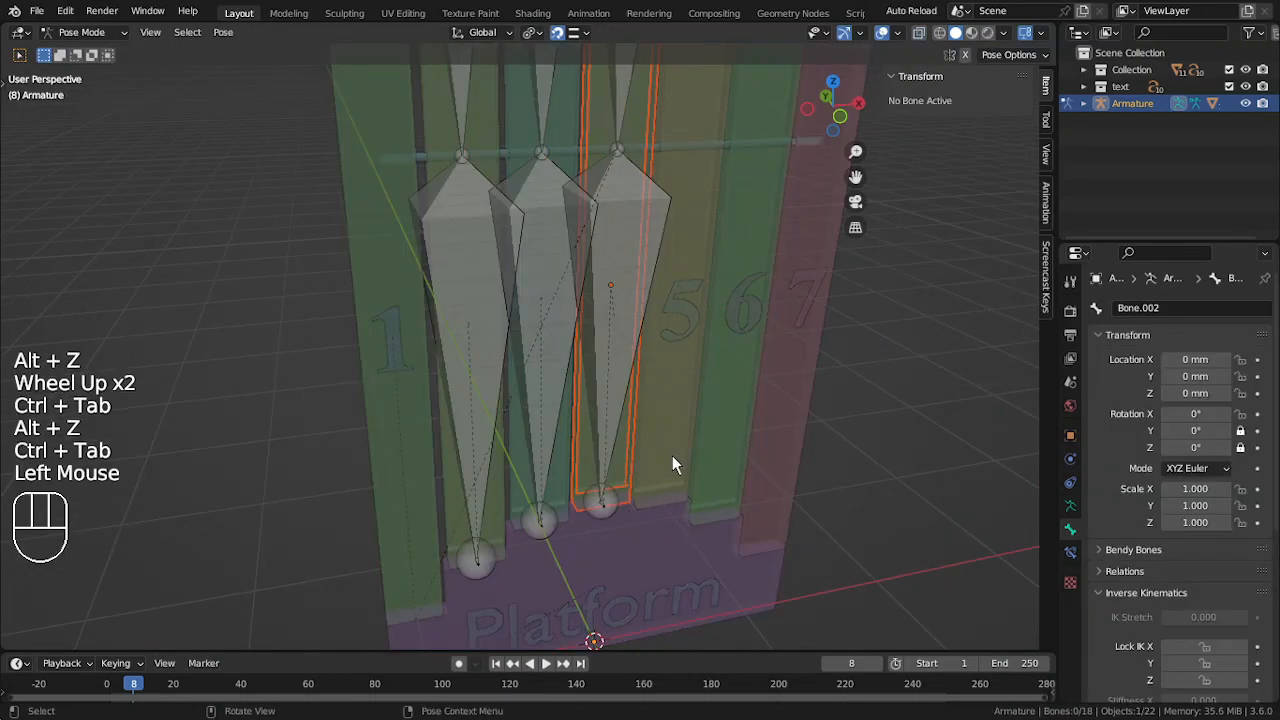
# Orbit around the planks and their bones to check the parenting.
pyautogui.moveTo(676, 464); pyautogui.dragTo(650, 438)
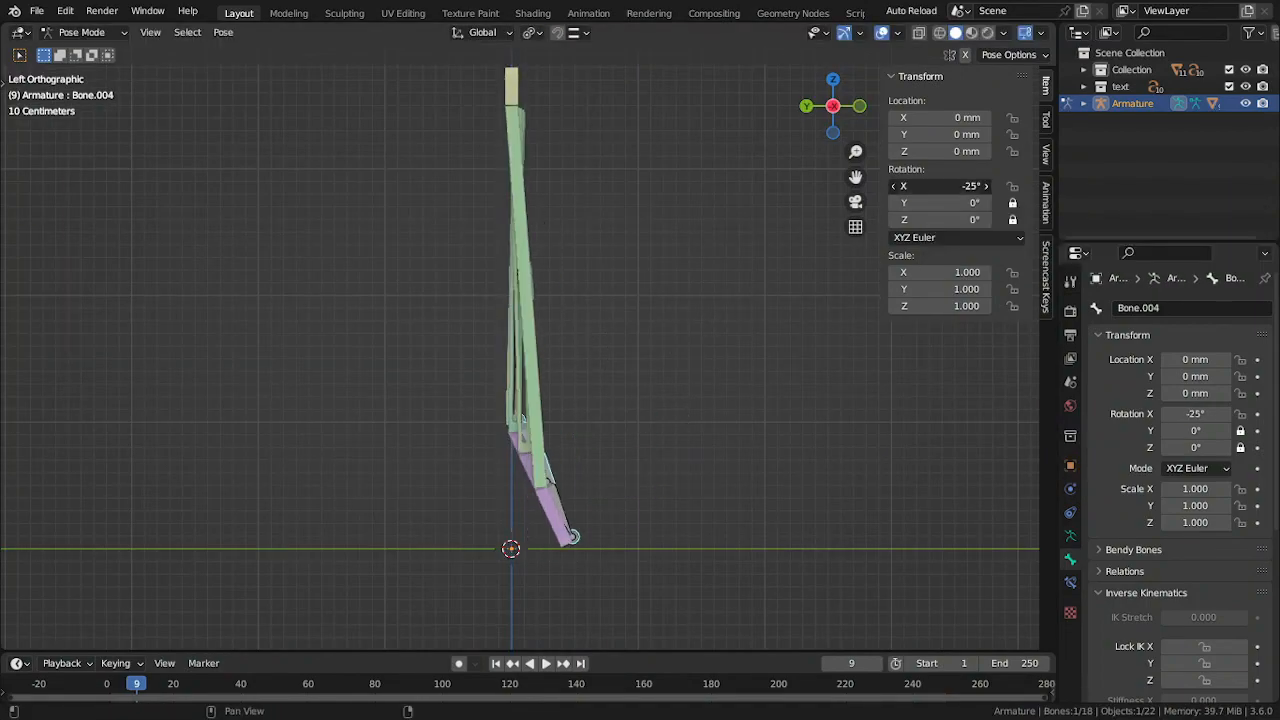
# Rotate Bone.004 to -90° on X and grab it so the platform slides and planks fold.
pyautogui.moveTo(940, 186); pyautogui.dragTo(1000, 186)
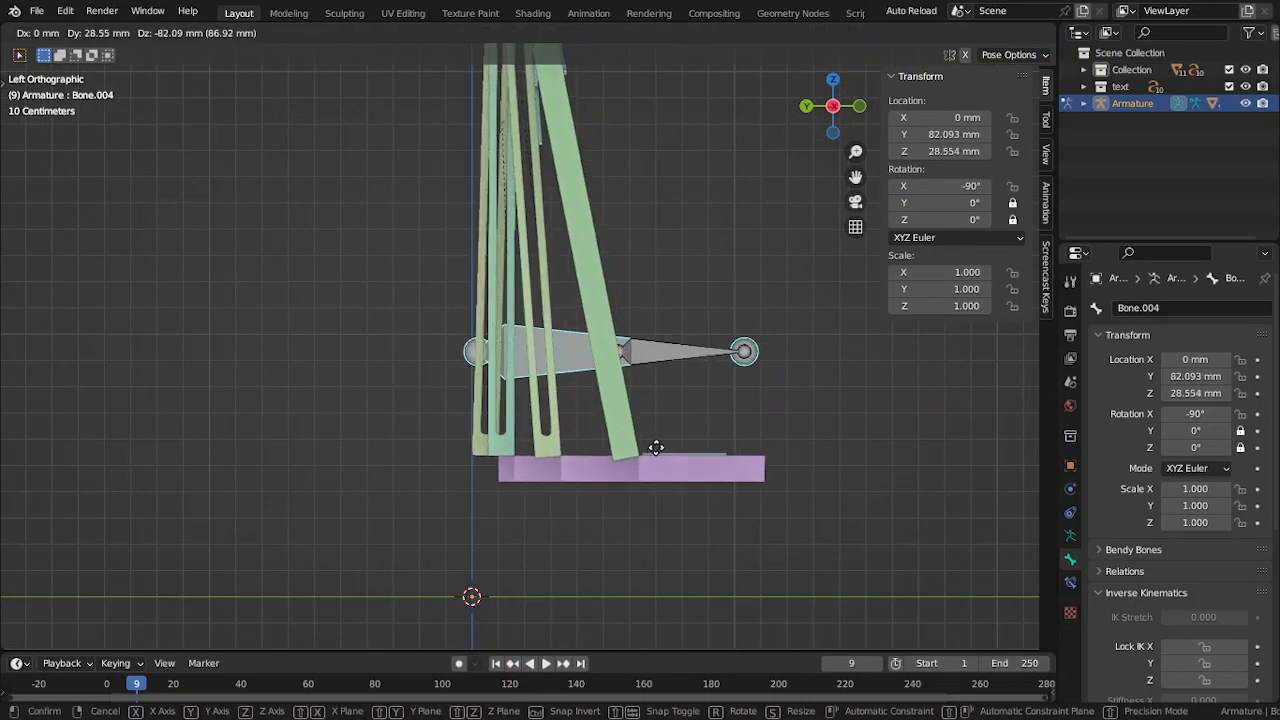
pyautogui.moveTo(656, 448); pyautogui.dragTo(668, 464)
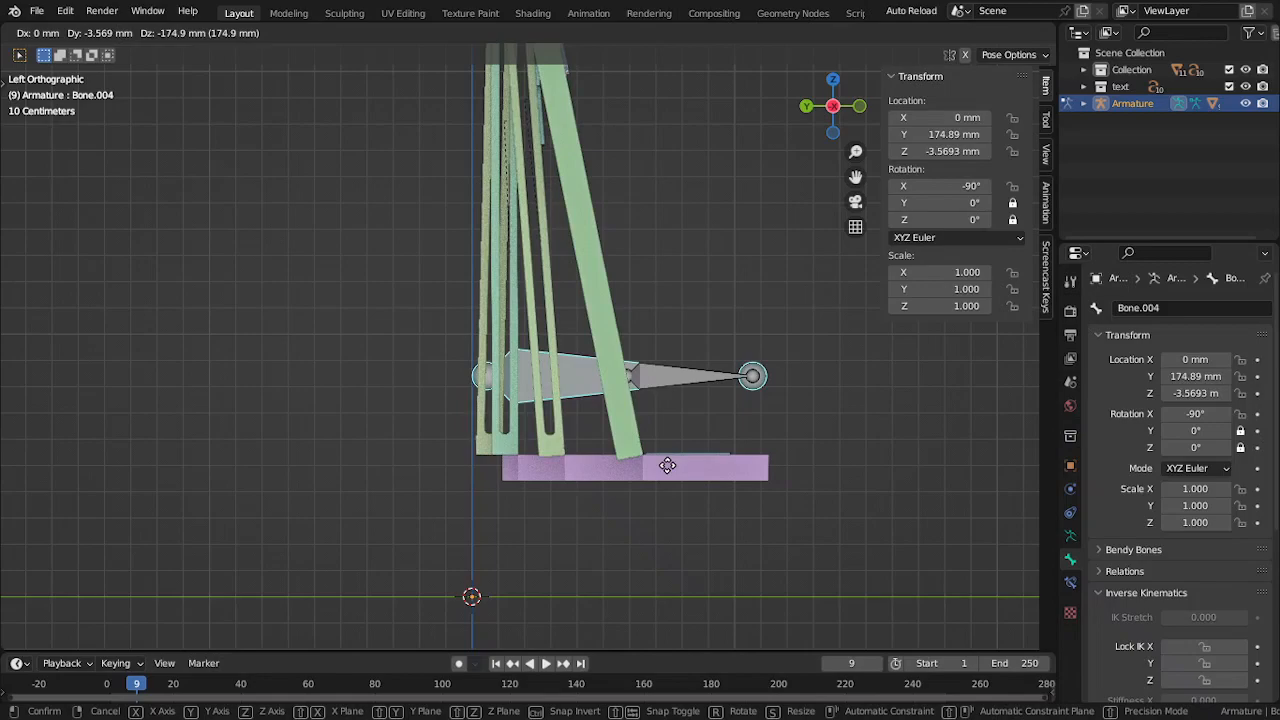
pyautogui.moveTo(668, 466); pyautogui.dragTo(680, 486)
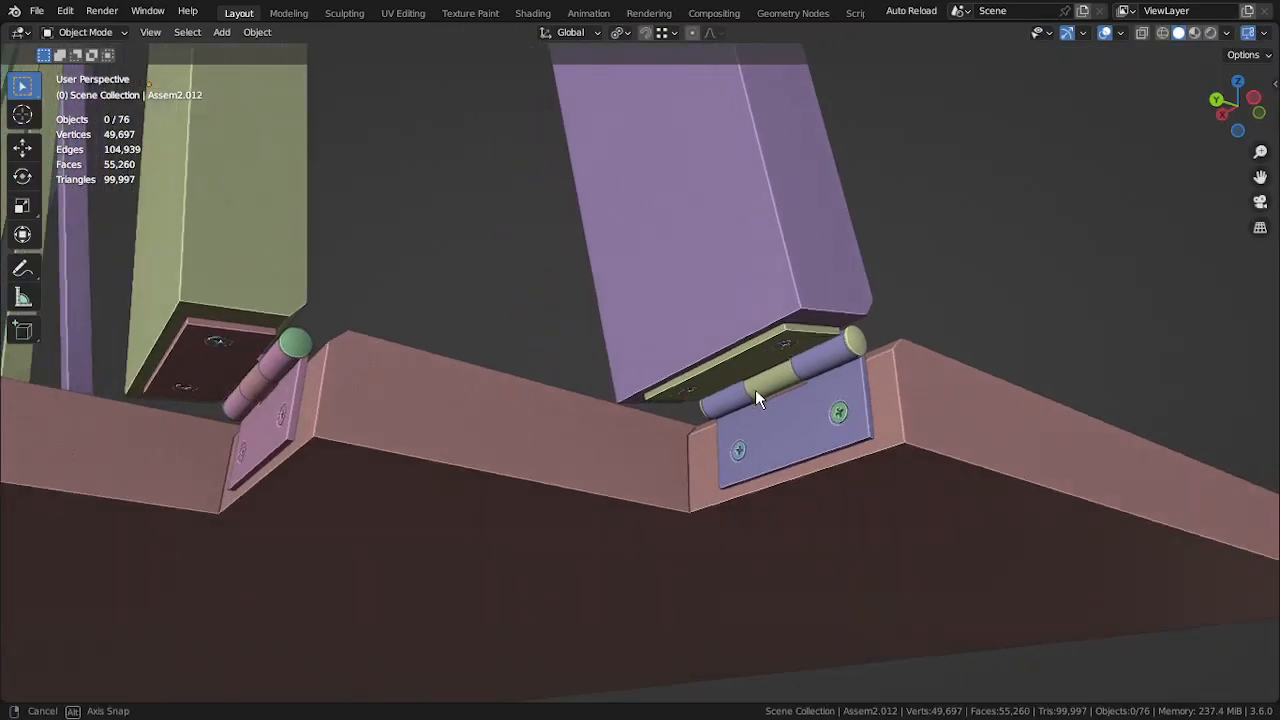
# Zoom onto a metal hinge and look along the platform toward the colored slats.
pyautogui.moveTo(760, 400); pyautogui.dragTo(784, 482)
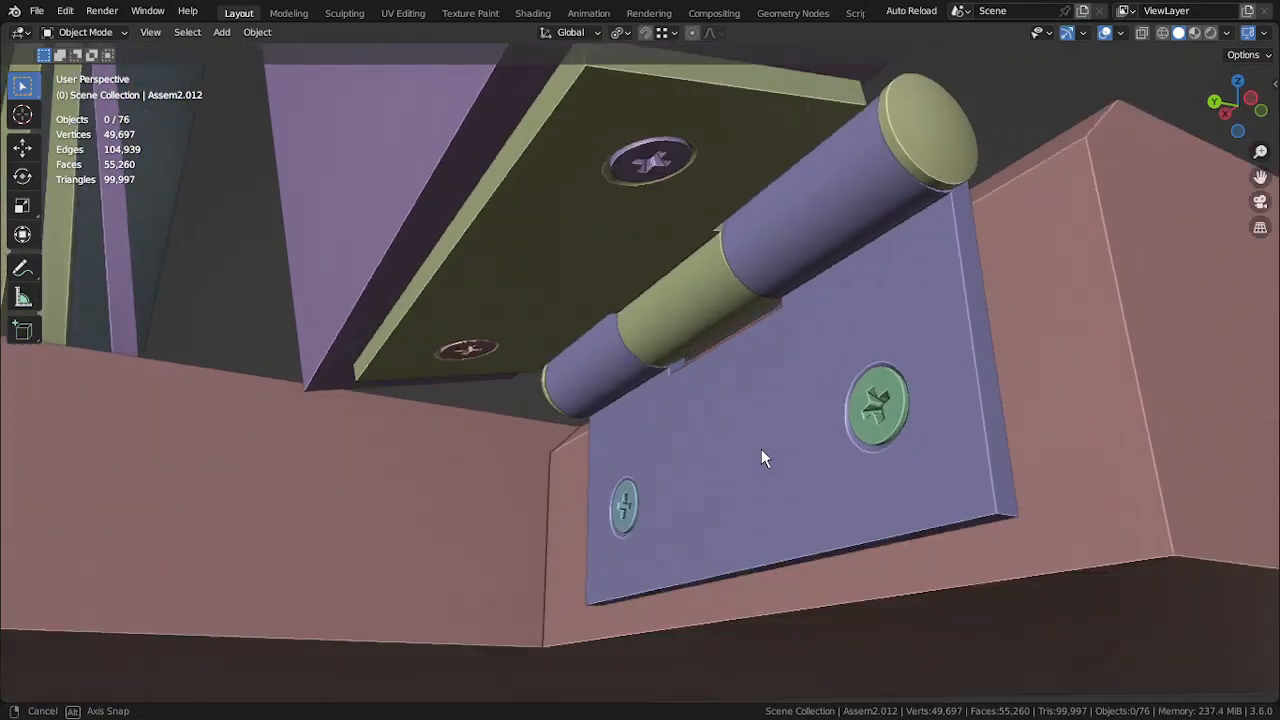
pyautogui.moveTo(760, 450); pyautogui.dragTo(696, 516)
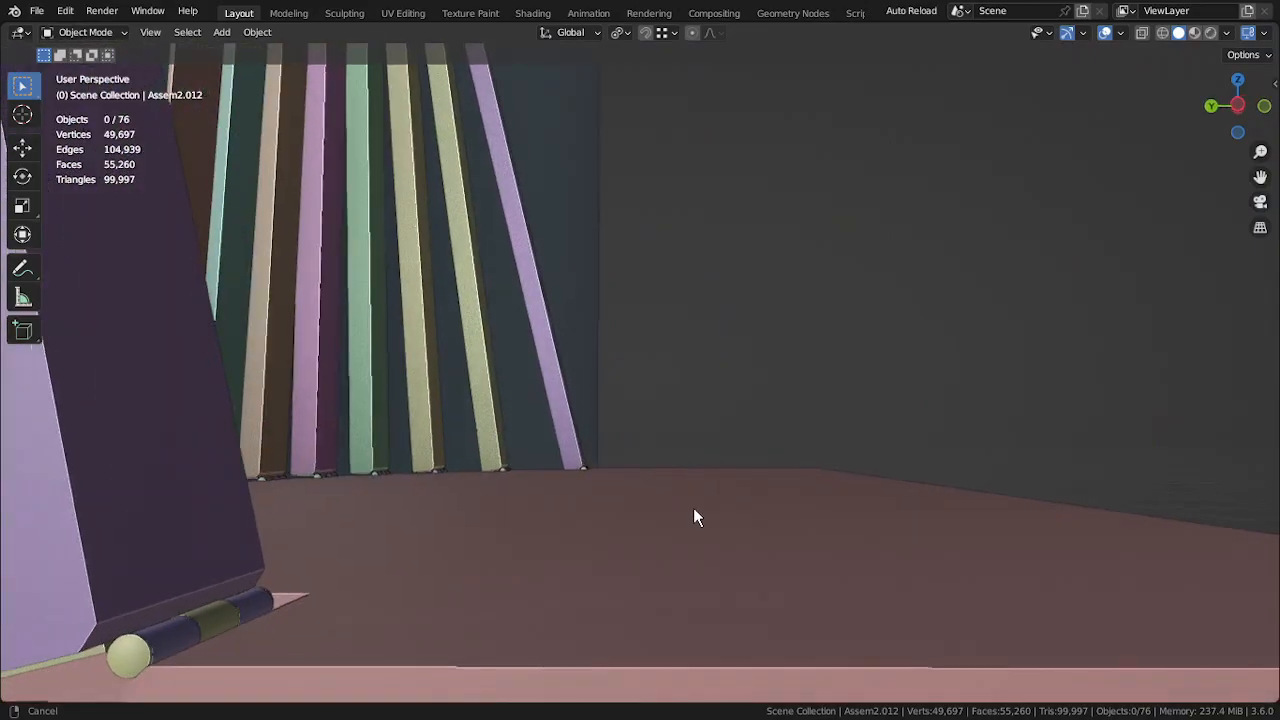